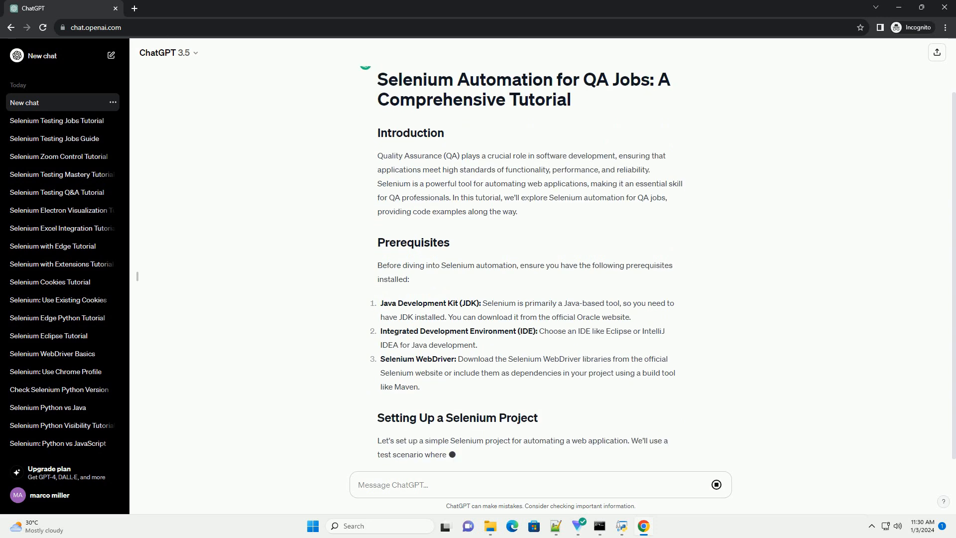
pyautogui.scroll(-3)
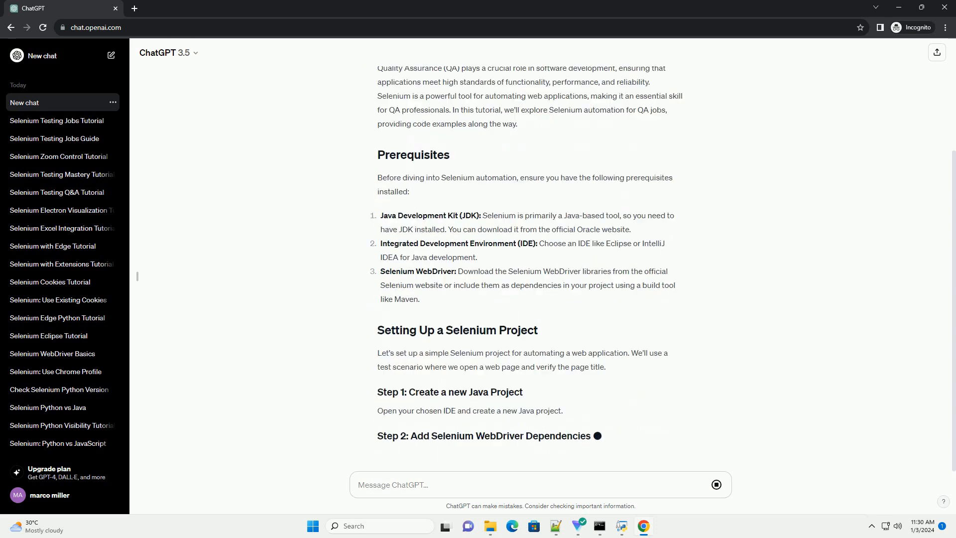
pyautogui.scroll(-3)
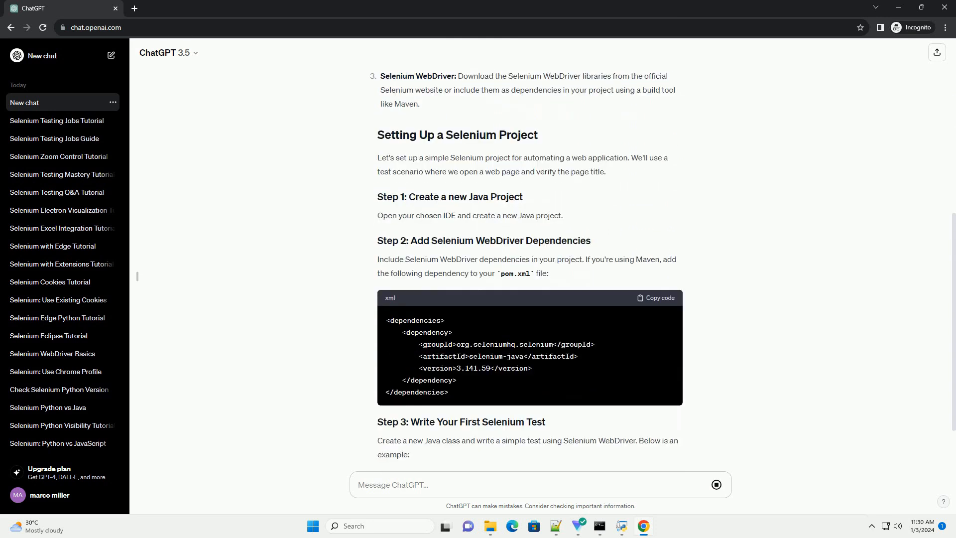
pyautogui.scroll(-3)
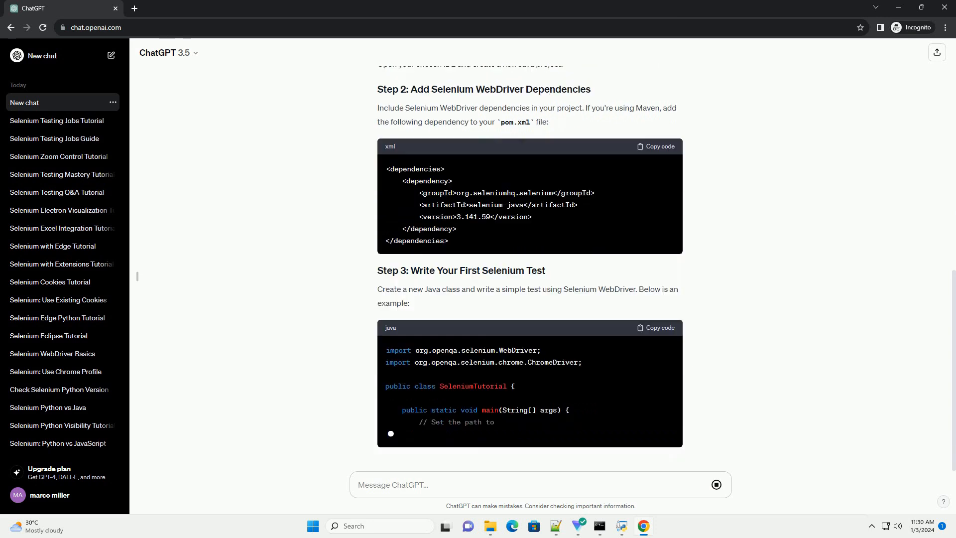
pyautogui.scroll(-3)
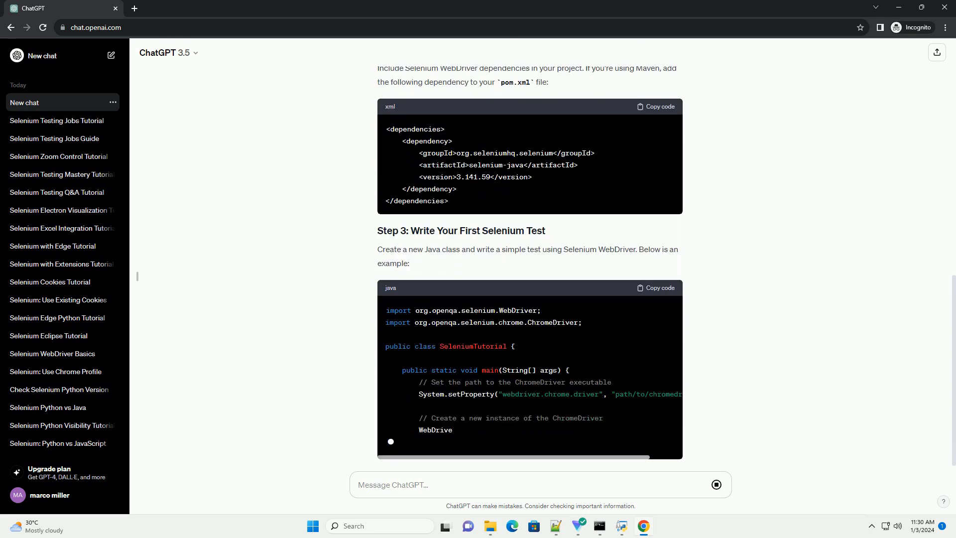
pyautogui.scroll(-3)
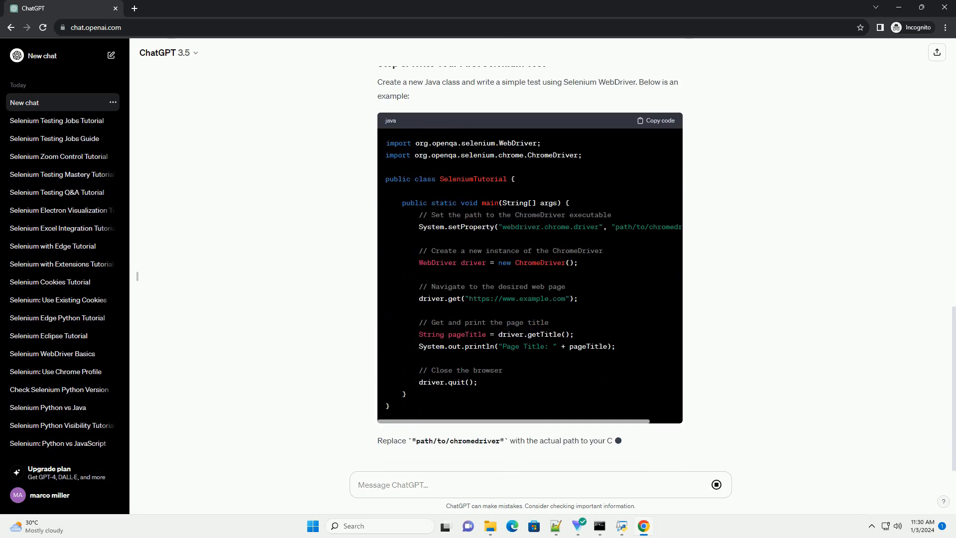
pyautogui.scroll(-3)
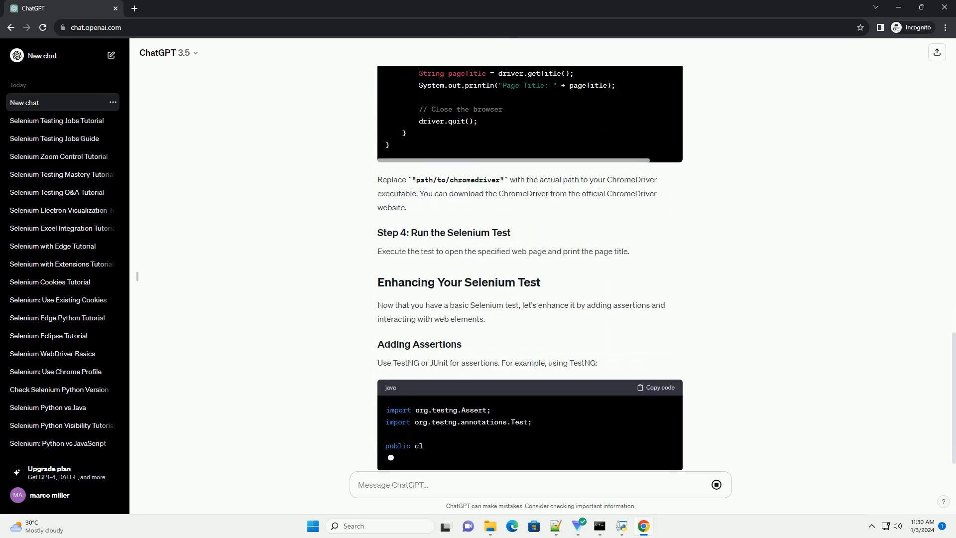
pyautogui.scroll(-3)
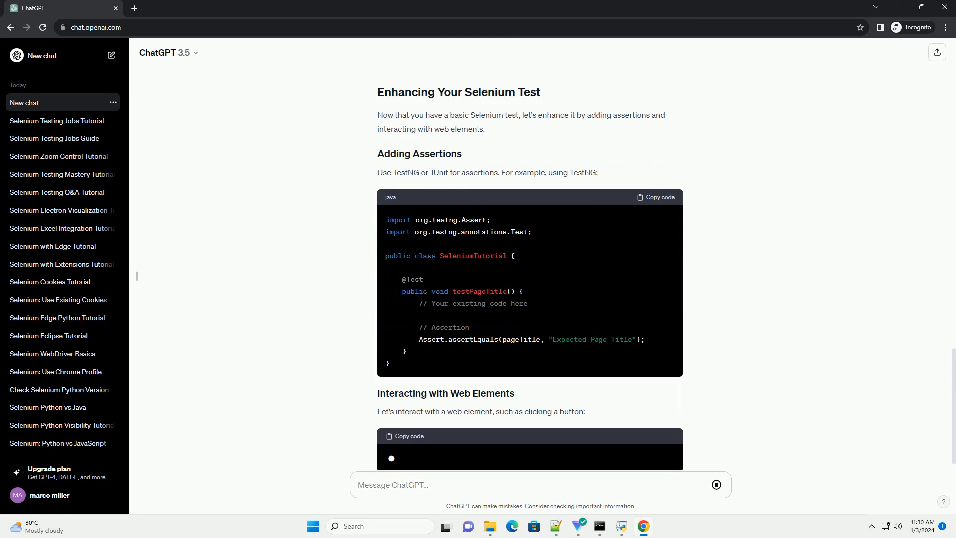
pyautogui.scroll(-3)
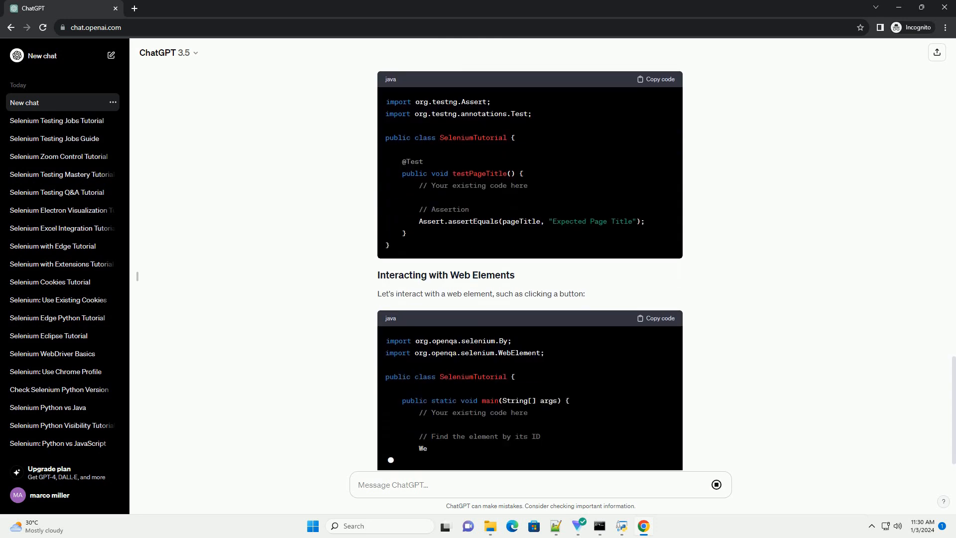
pyautogui.scroll(-3)
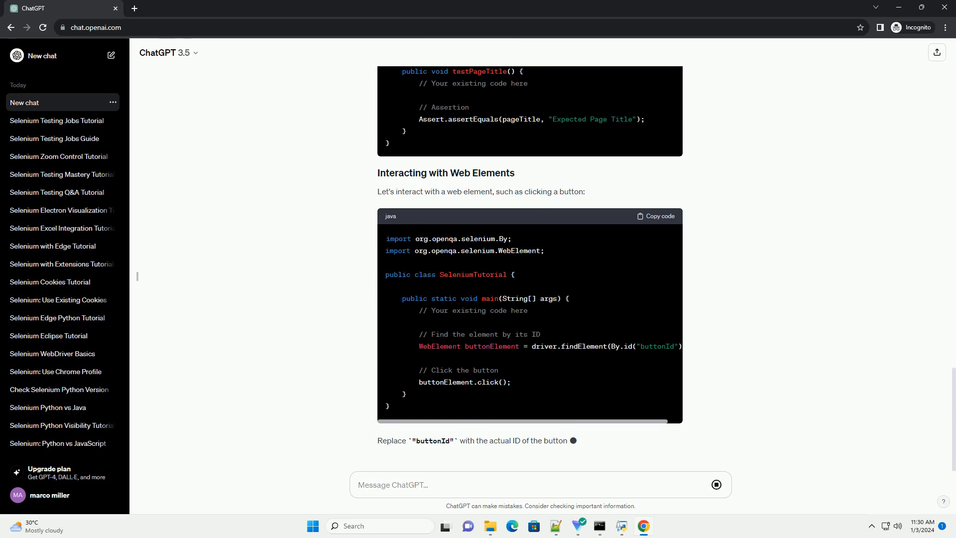
pyautogui.scroll(-3)
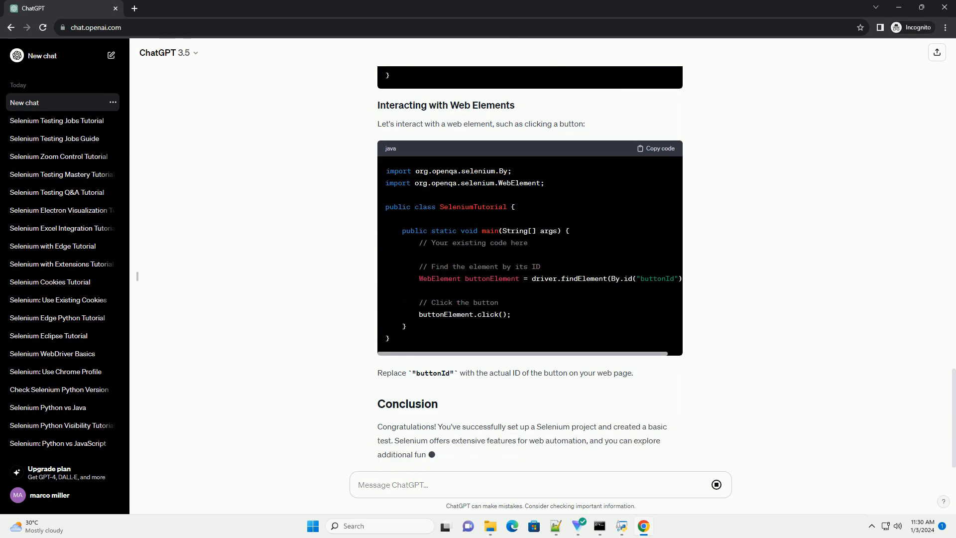